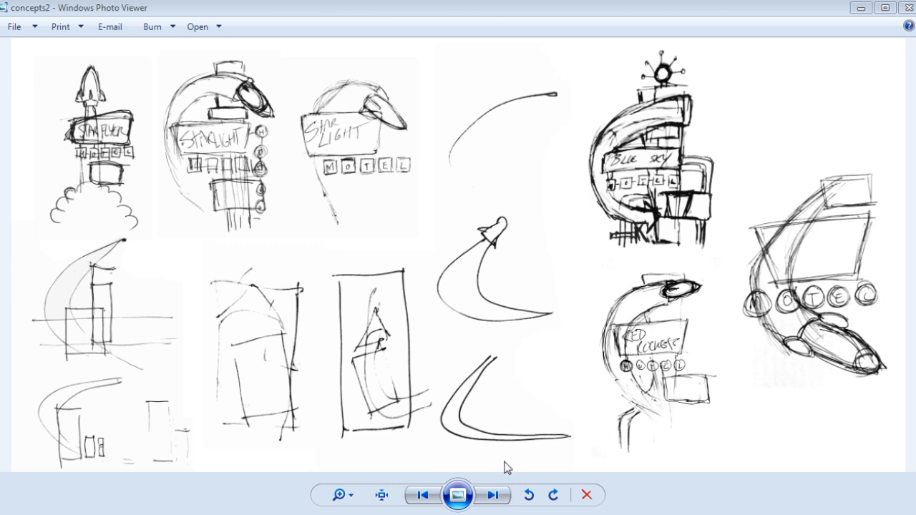
# - Advance from the concepts2 sketch sheet to the coloured concepts image
pyautogui.click(493, 495)
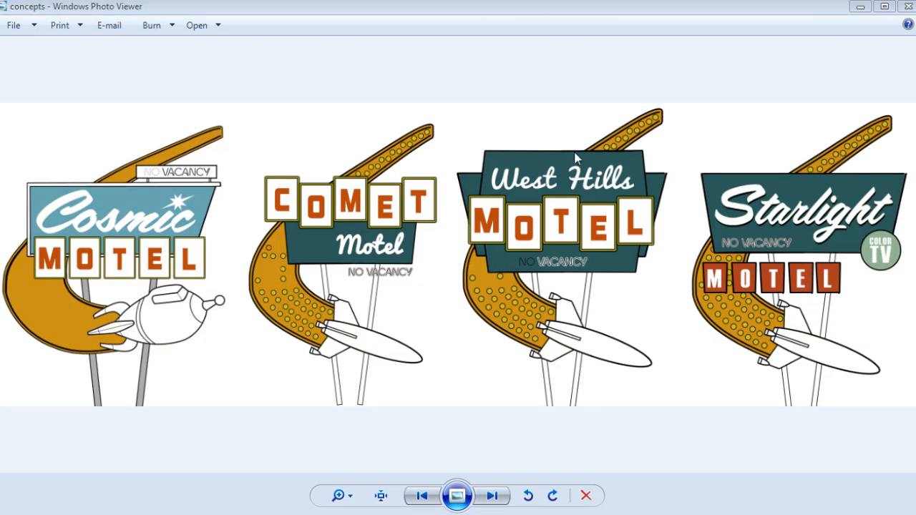
pyautogui.moveTo(567, 134)
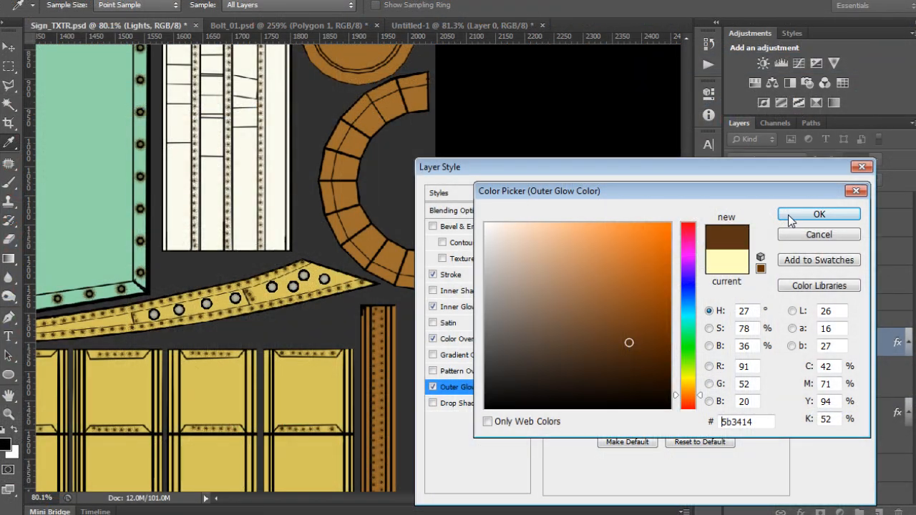
# - Confirm the outer glow colour, then move NO VACANCY under COSMOS and scale it over double
pyautogui.click(819, 215)
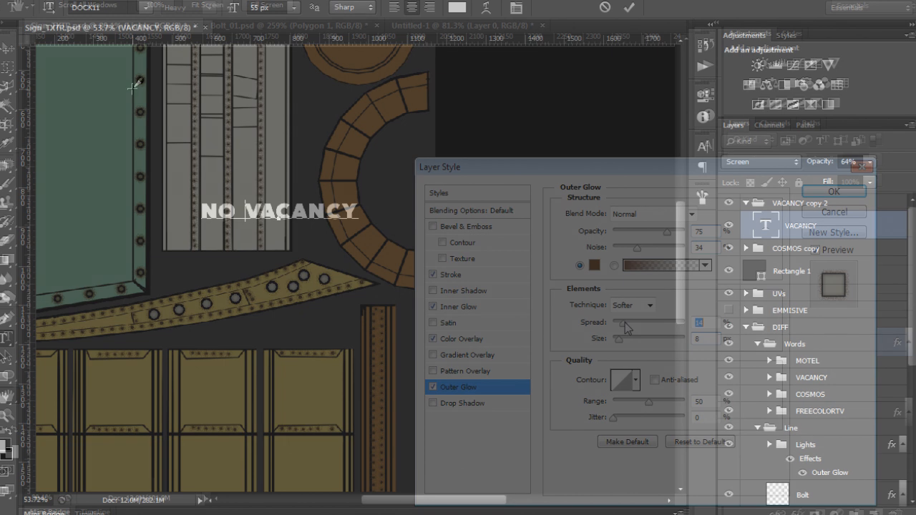
pyautogui.click(833, 192)
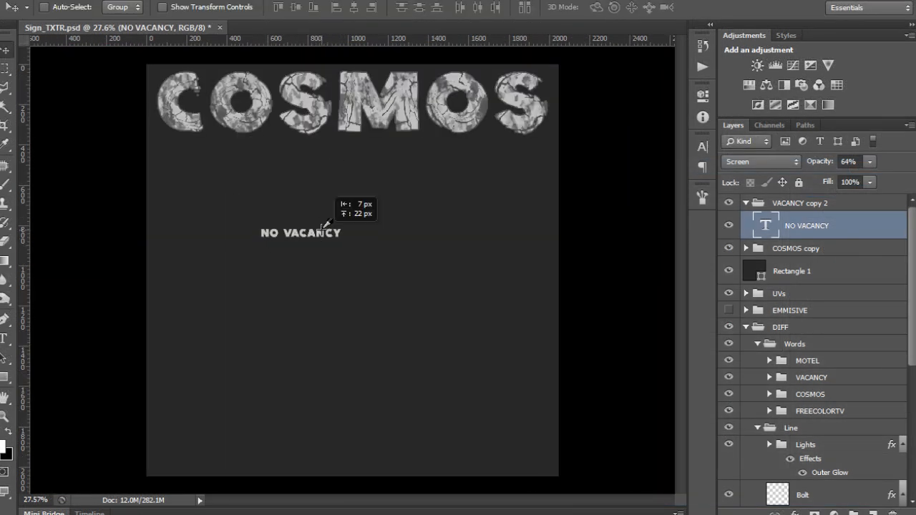
pyautogui.moveTo(301, 232); pyautogui.dragTo(204, 148)
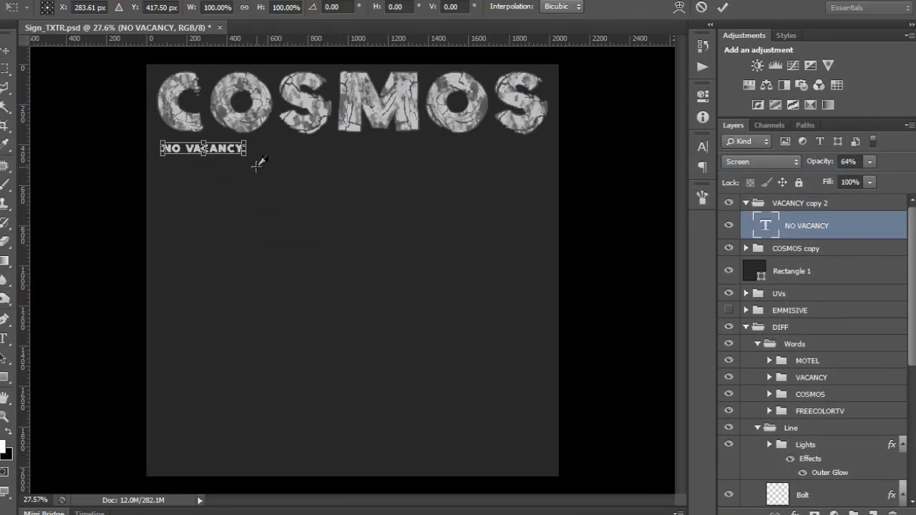
pyautogui.moveTo(247, 149); pyautogui.dragTo(350, 165)
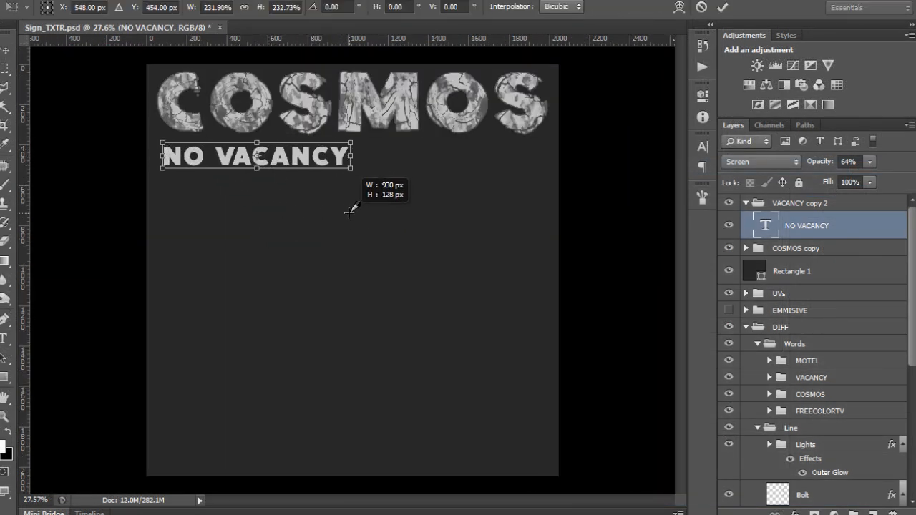